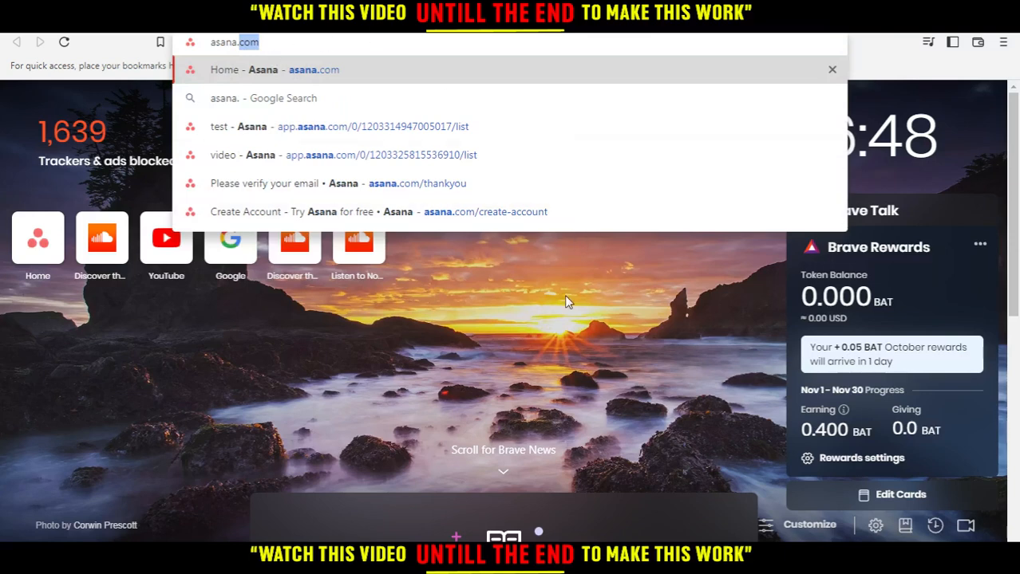
mouse_move(535, 322)
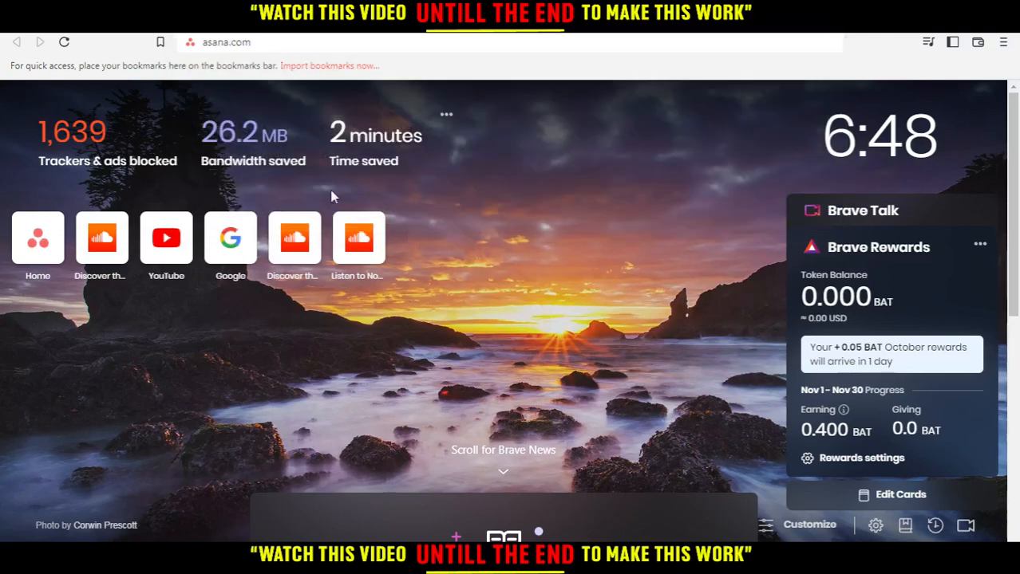
mouse_move(268, 94)
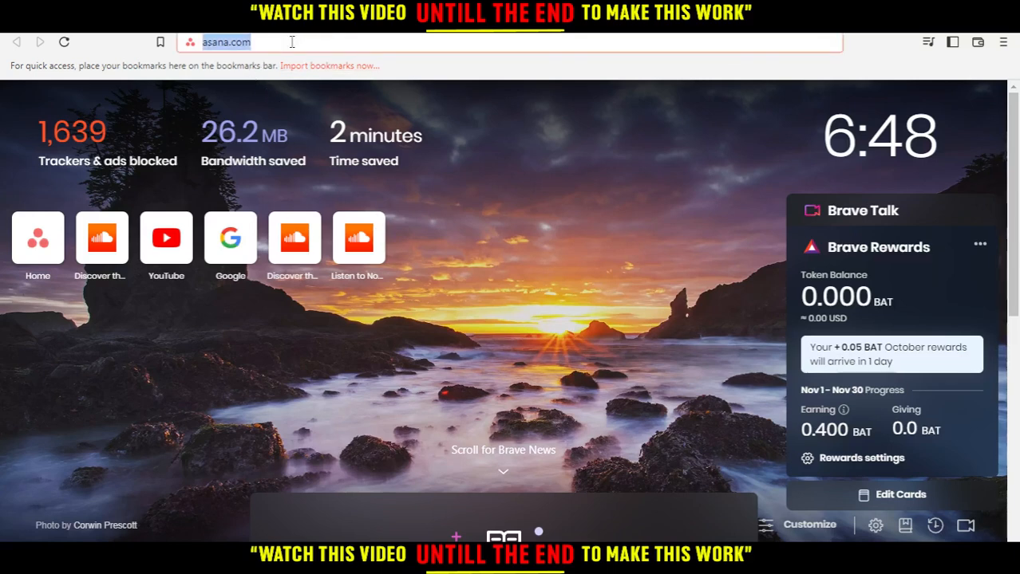
Load the asana.com site in Brave.
key("Return")
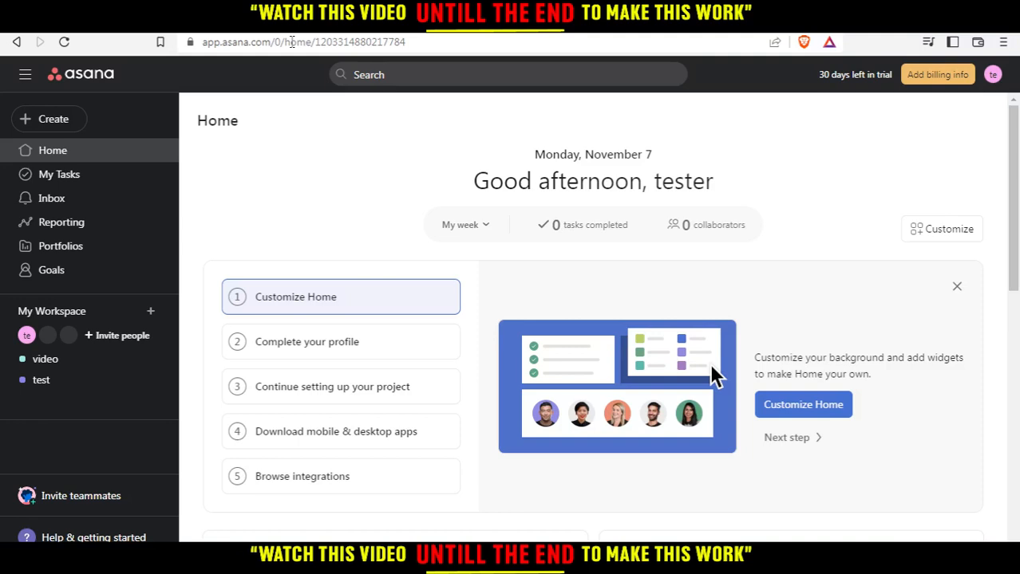
mouse_move(415, 143)
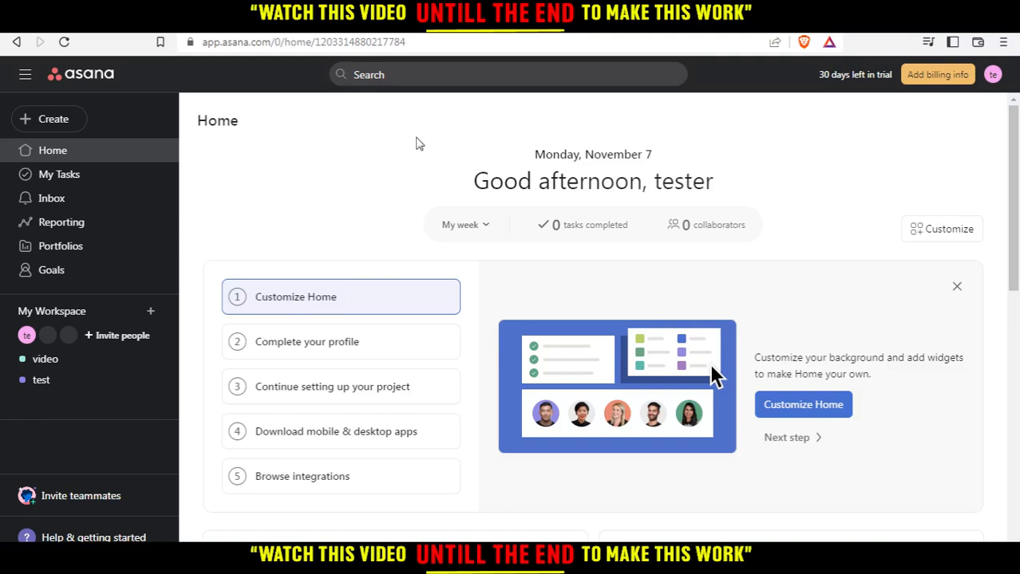
mouse_move(399, 106)
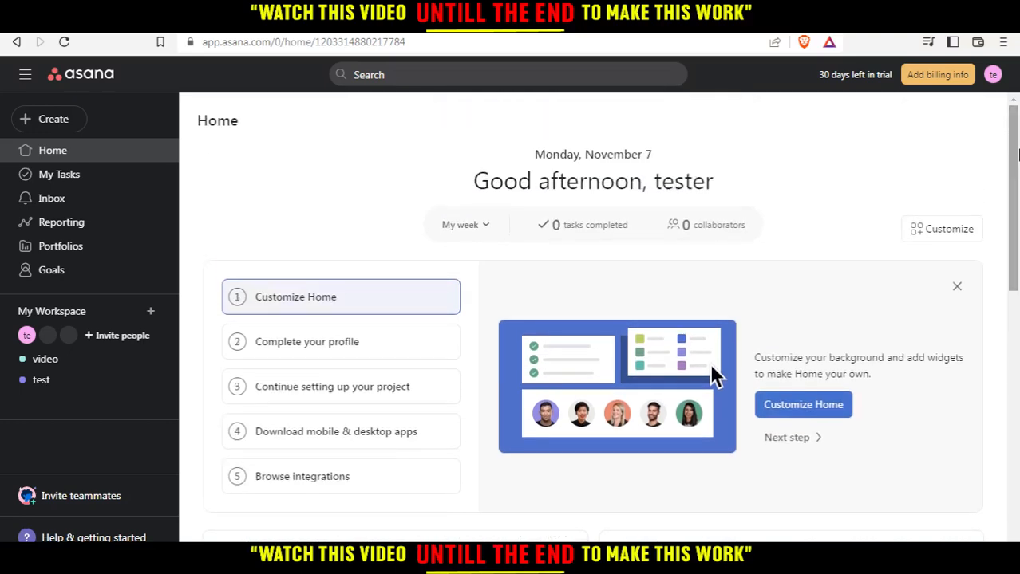
mouse_move(780, 247)
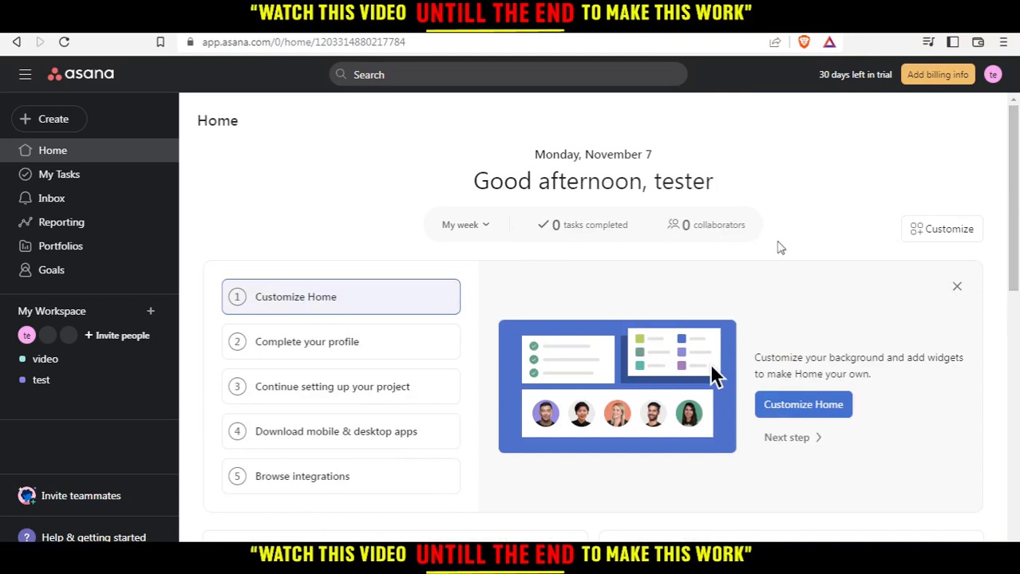
mouse_move(159, 298)
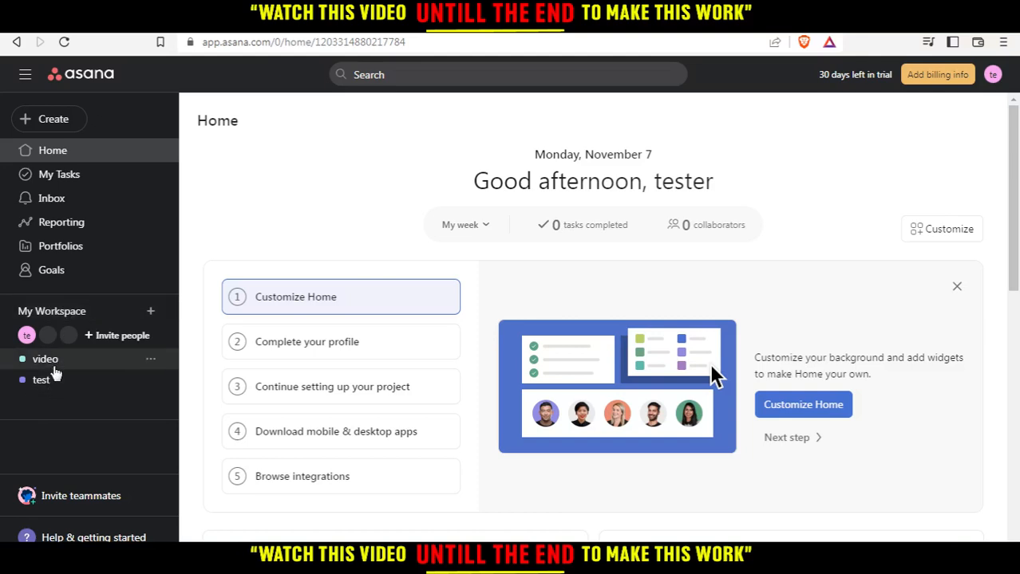
Open the 'video' project from the My Workspace sidebar.
left_click(45, 357)
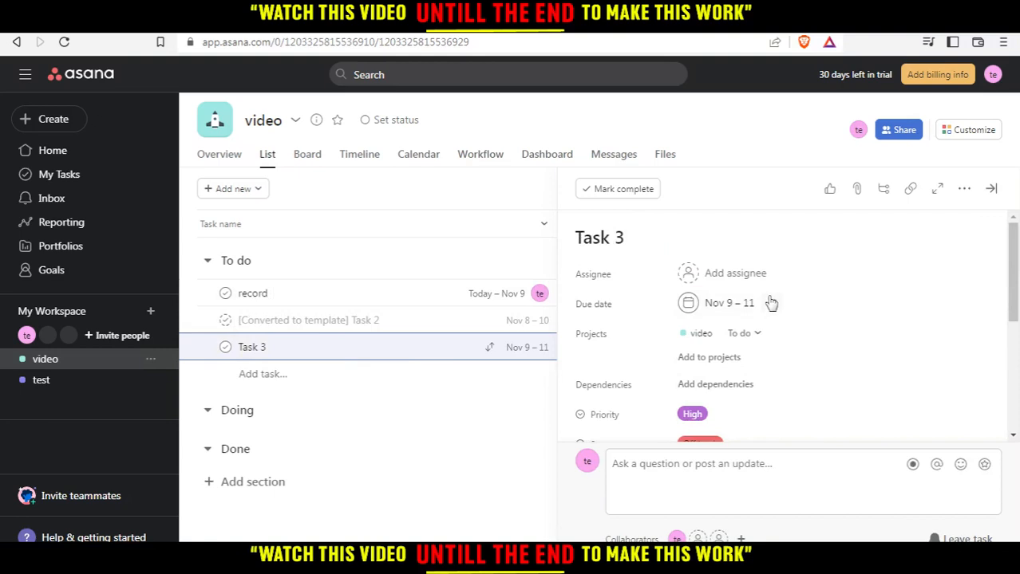
Convert Task 3 into a task template via its more-actions menu.
left_click(600, 236)
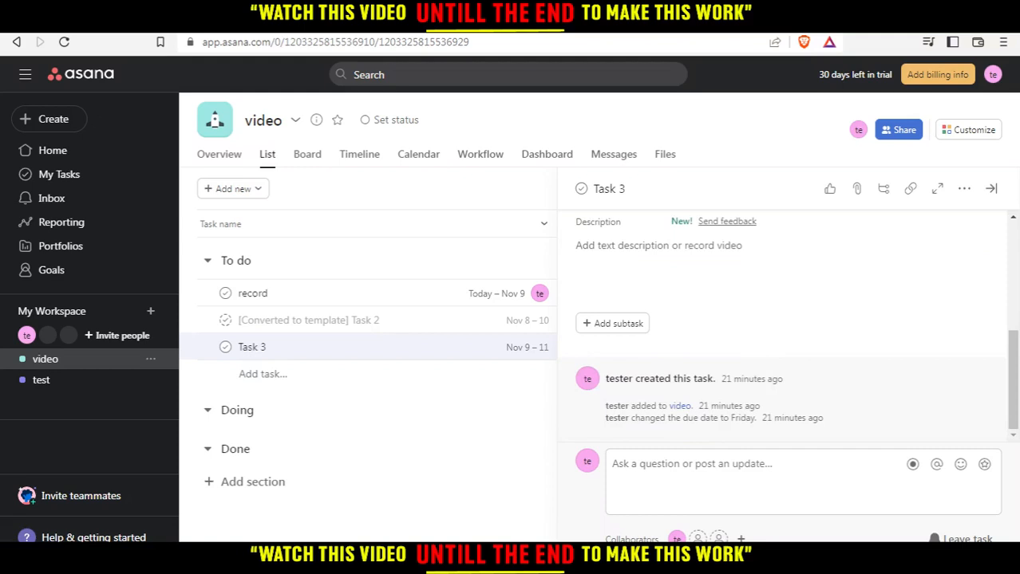
mouse_move(965, 190)
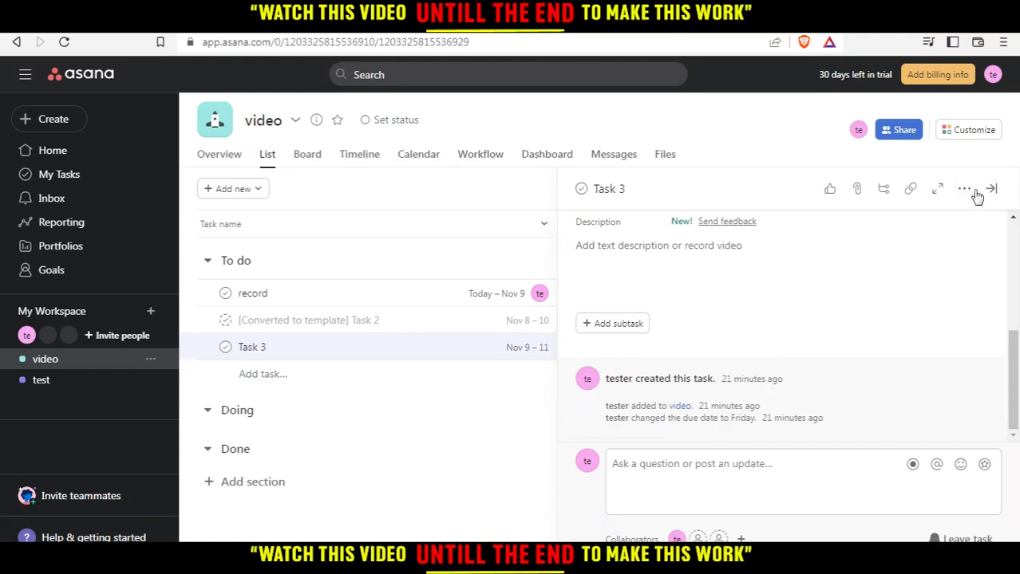
left_click(964, 188)
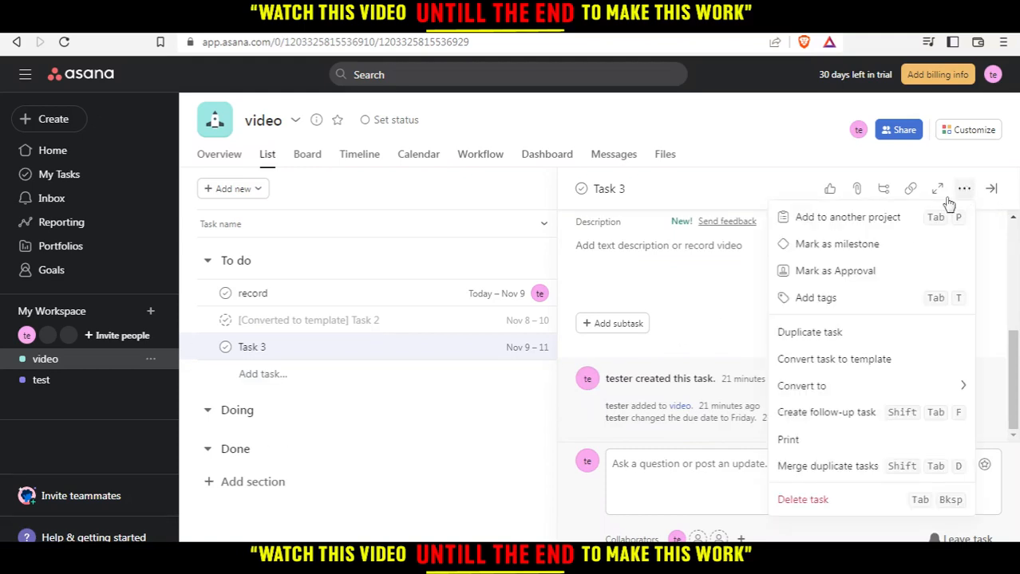
mouse_move(805, 370)
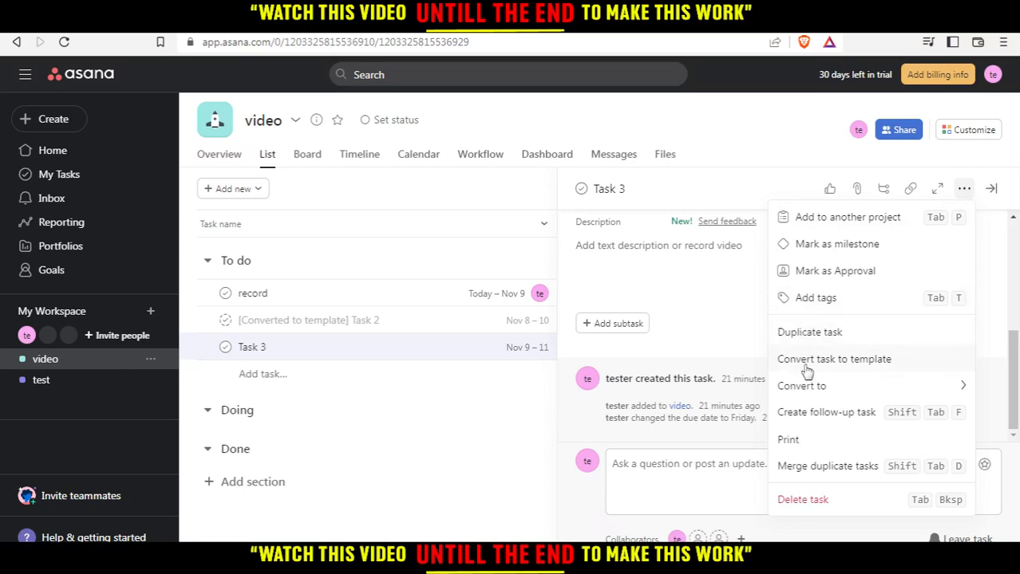
left_click(832, 359)
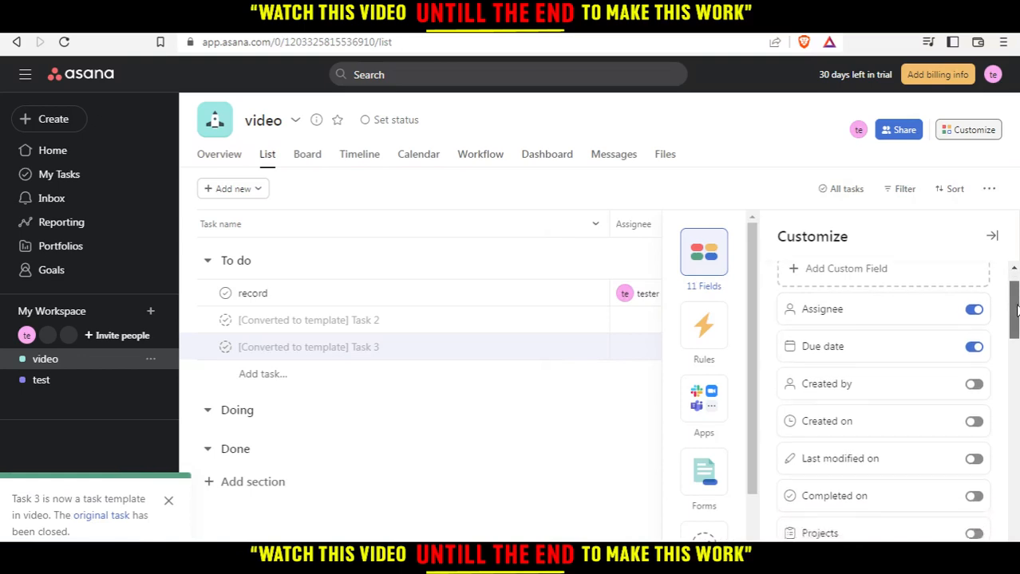
scroll("down", 3)
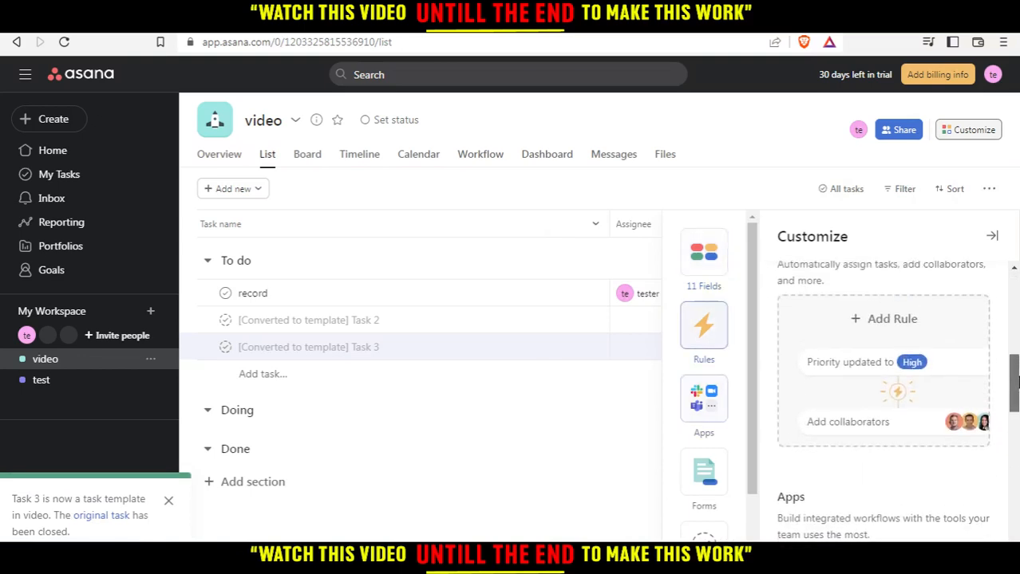
left_click(702, 255)
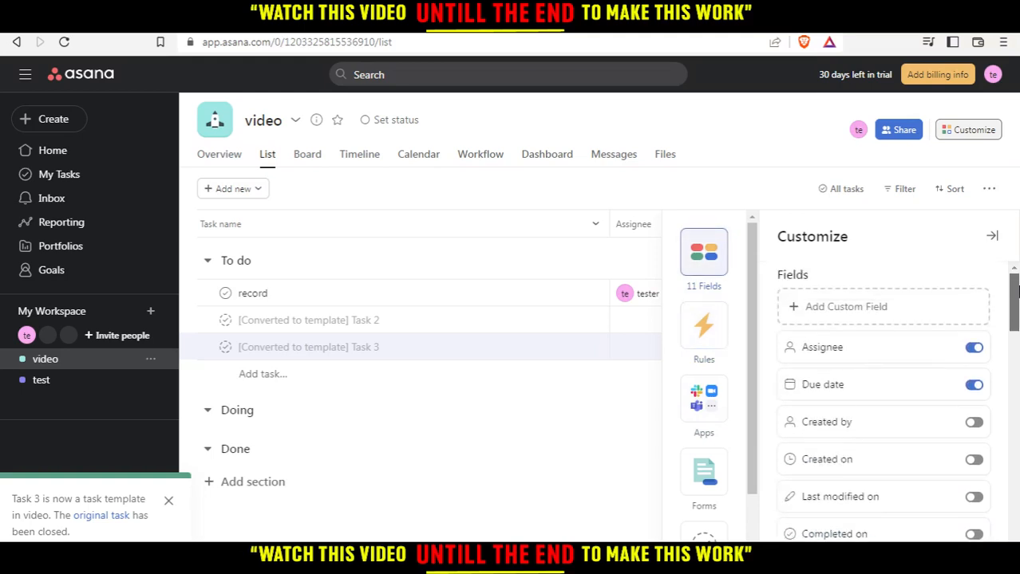